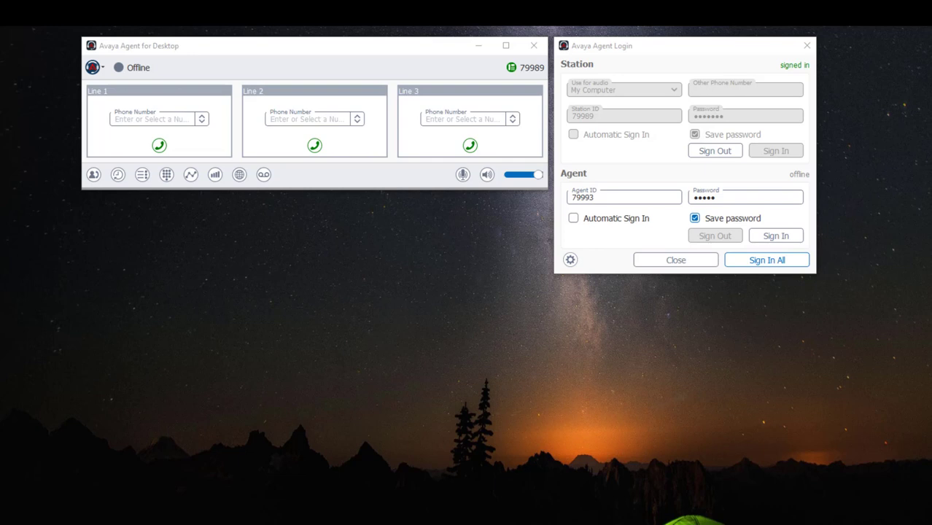
mouse_move(70, 70)
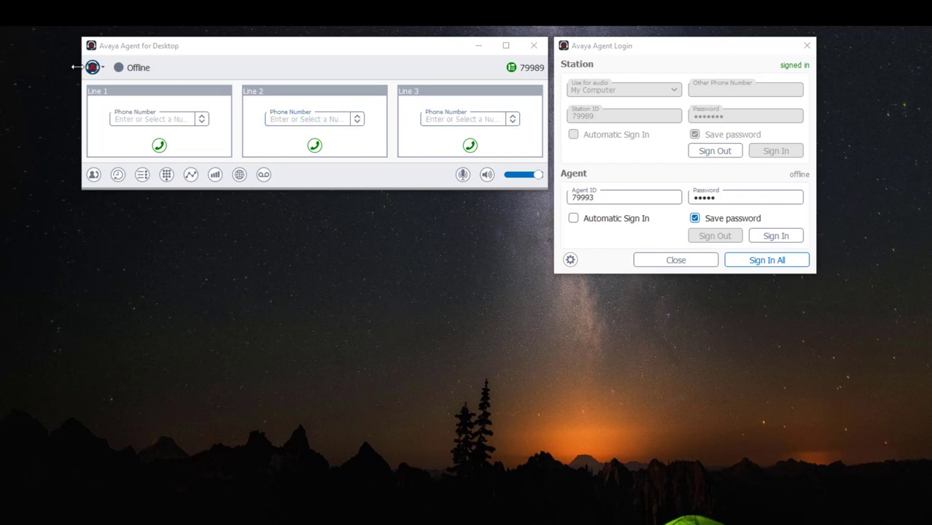
Step: Reach the Agent Settings dialog from the login screen and show its Audio page
click(94, 67)
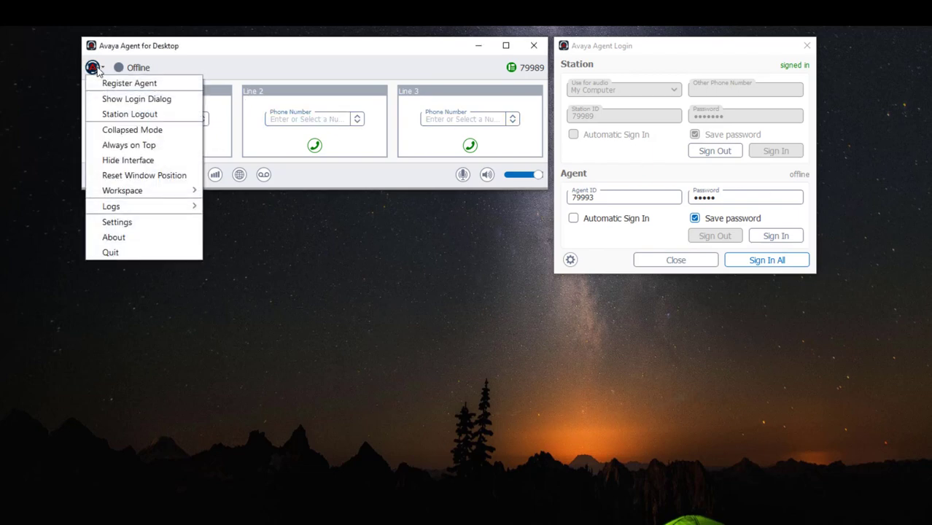
mouse_move(117, 221)
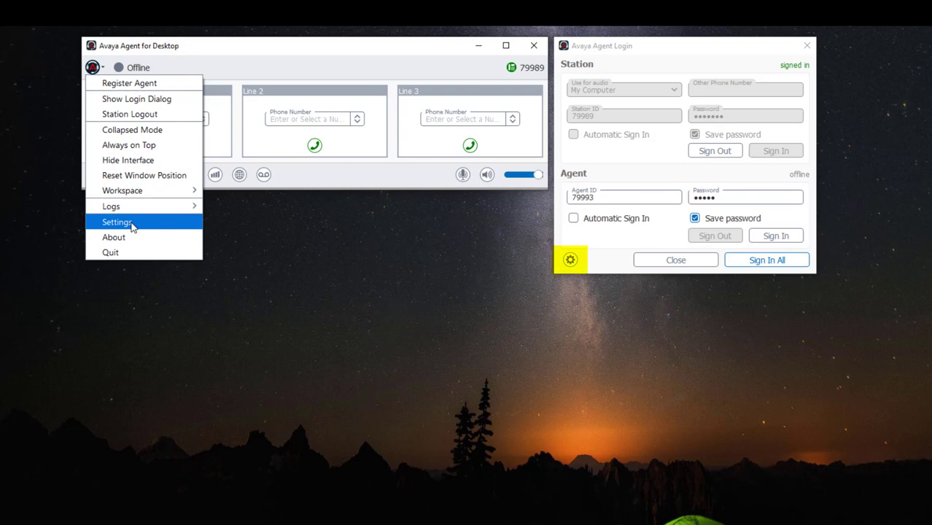
mouse_move(570, 260)
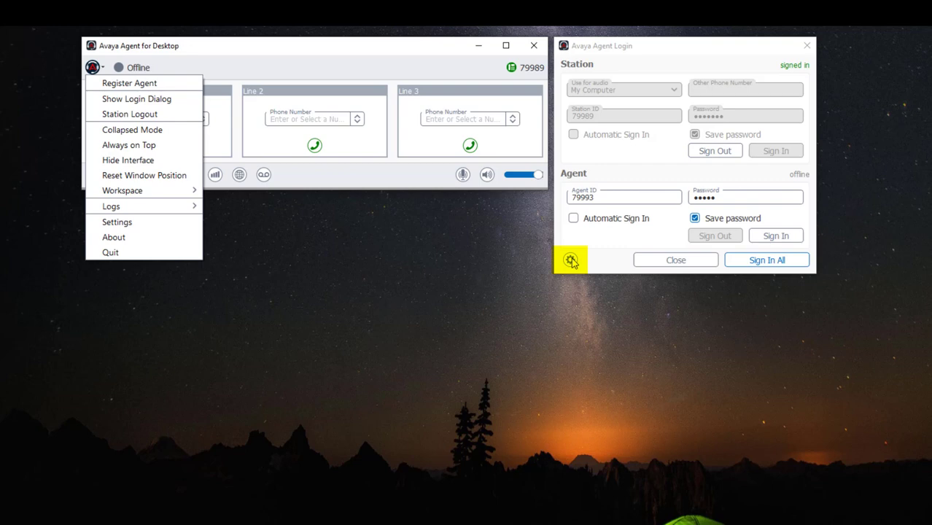
click(570, 260)
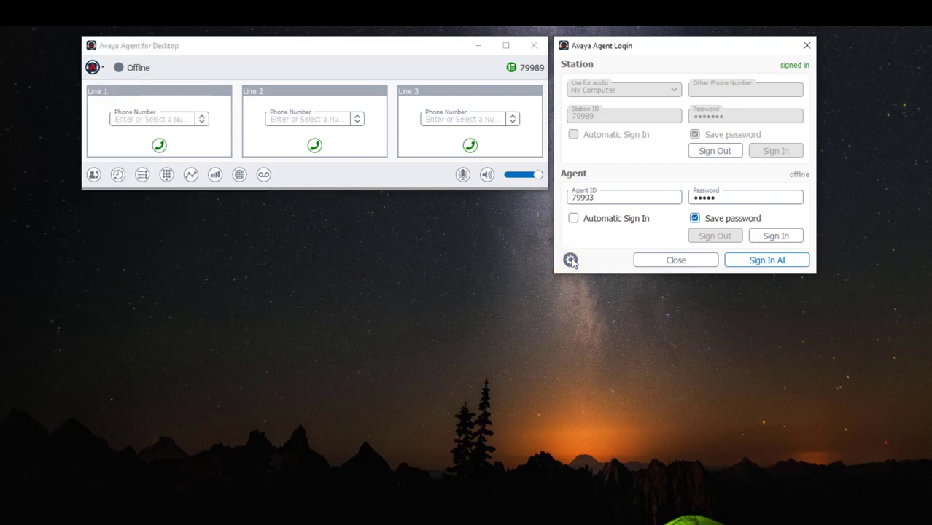
click(570, 260)
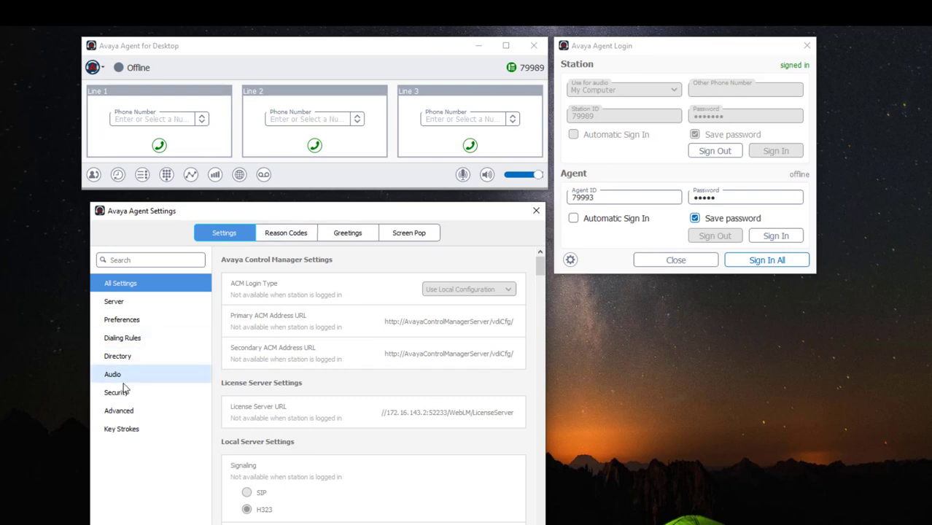
click(114, 373)
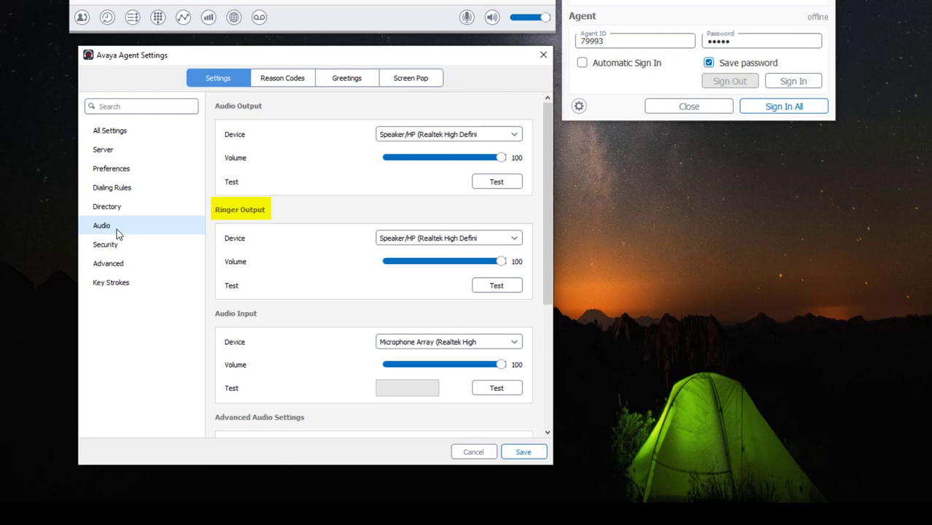
mouse_move(129, 231)
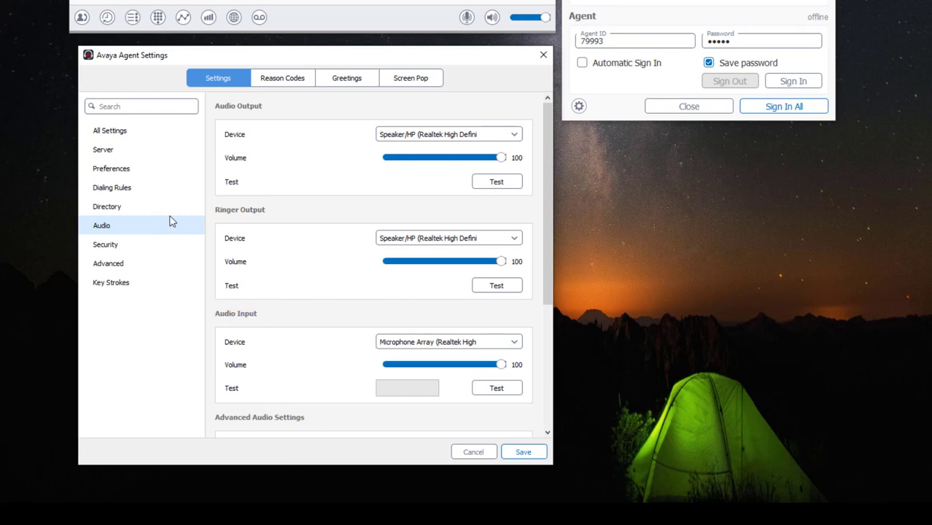
Step: Keep the Speaker/HP (Realtek) output device and play its test sound
click(511, 134)
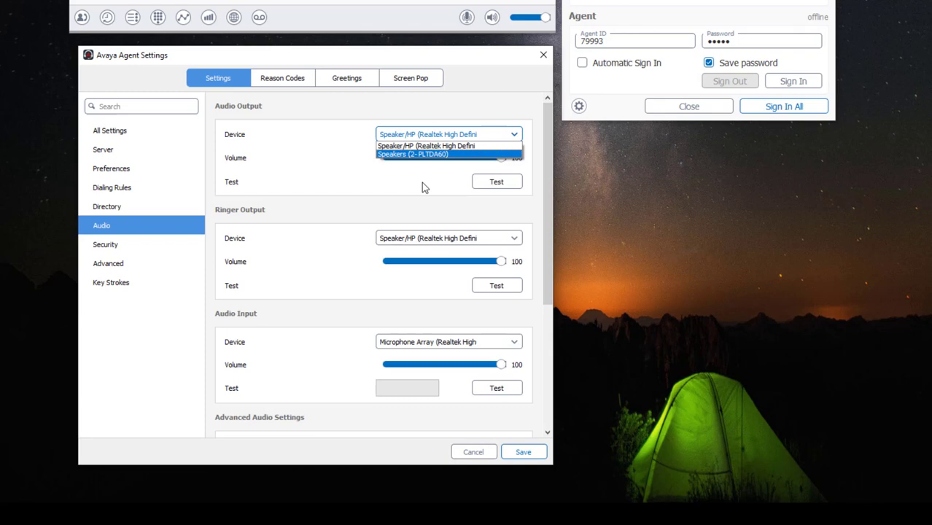
click(496, 181)
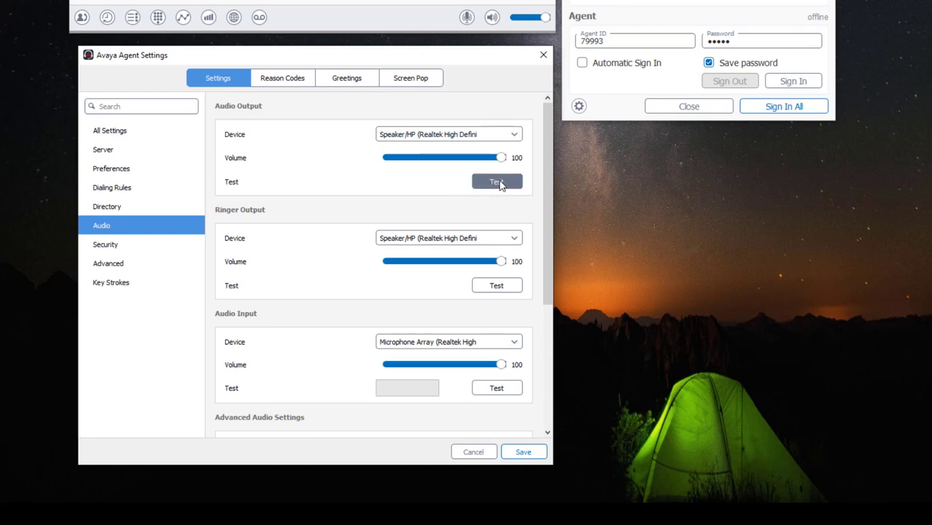